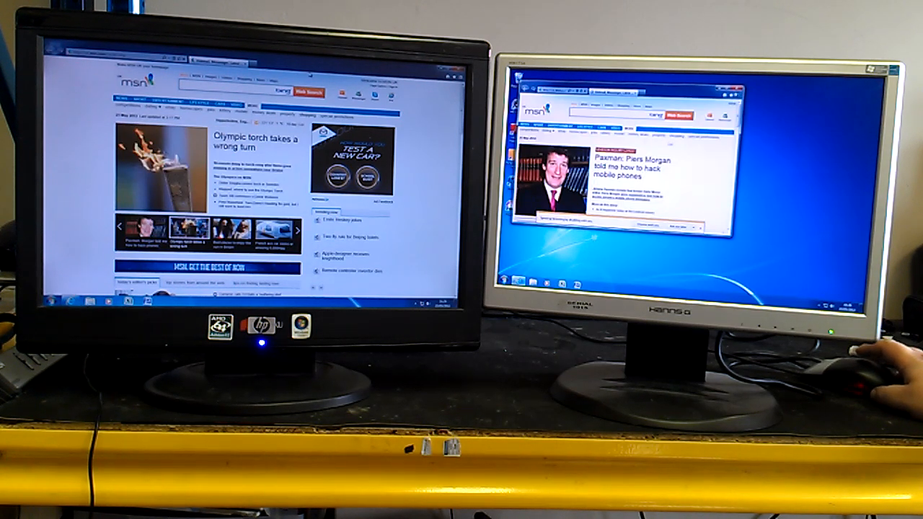
Step: Close the Internet Explorer window on the right monitor, revealing its desktop
{"action": "left_click", "coordinate": [727, 95]}
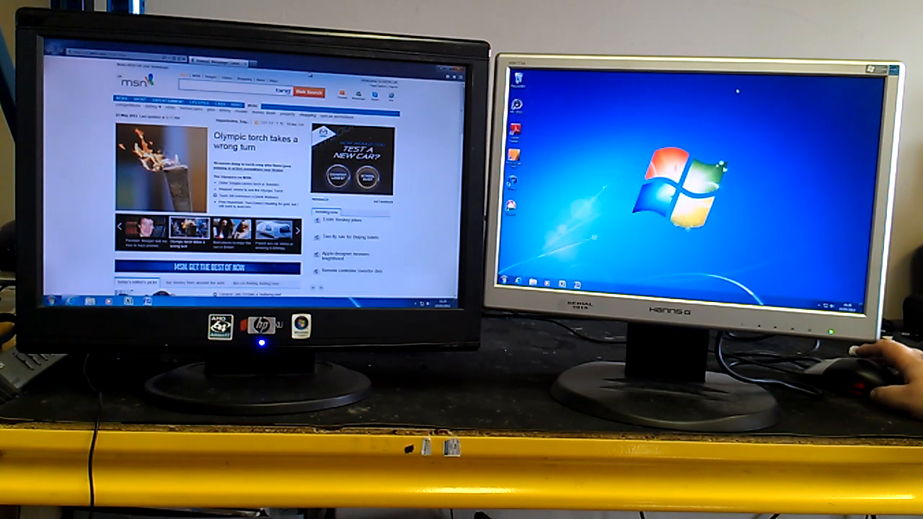